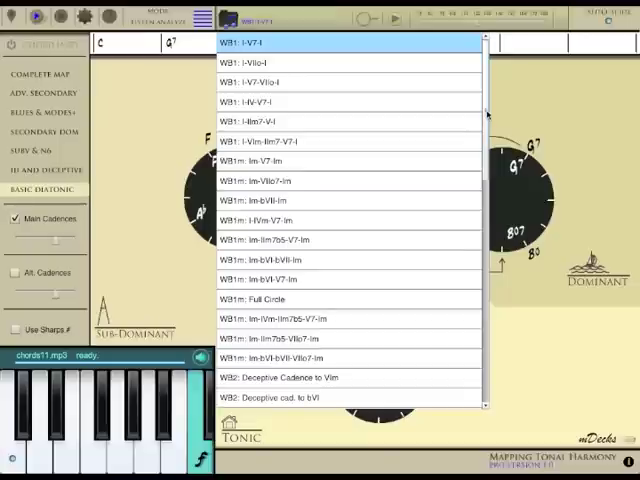
Scroll the WB1 presets to the I–IIm7–V–I progression (C–Dm7–G7–C).
scroll(down, 3)
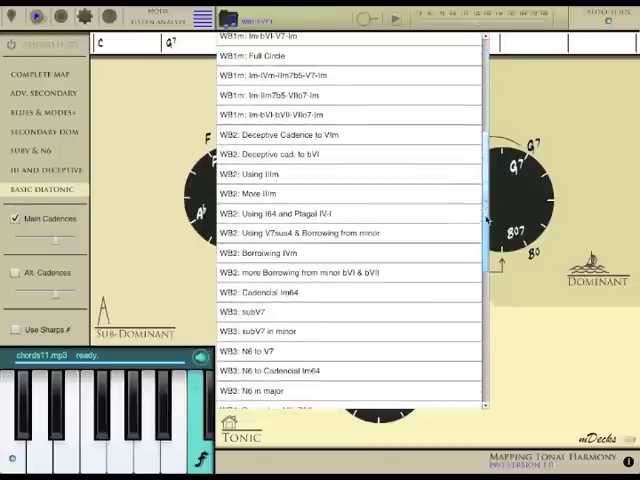
scroll(down, 3)
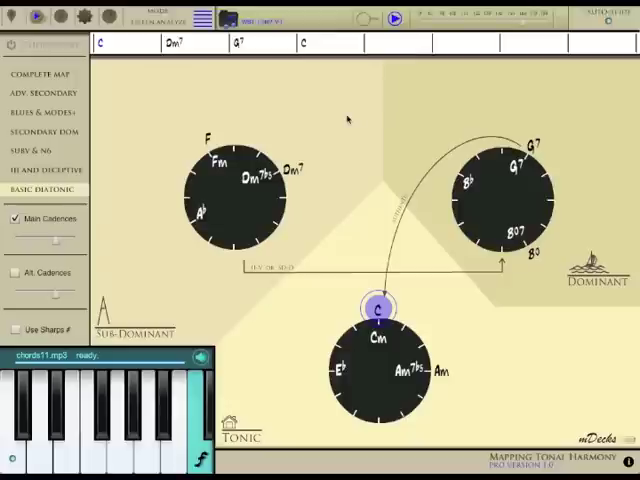
Stop playback and return to the first chord, C.
click(293, 172)
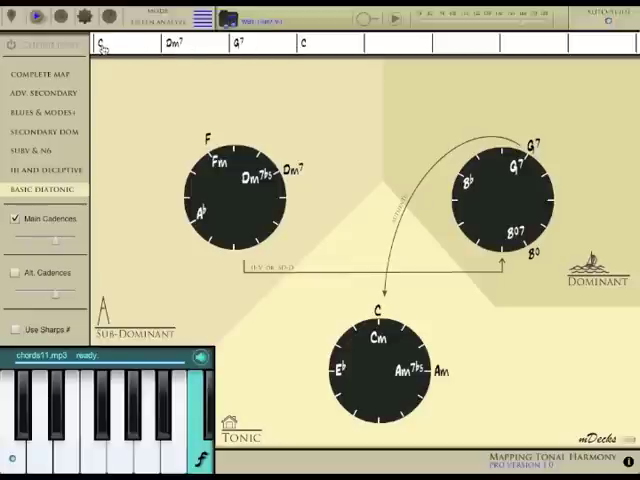
click(295, 173)
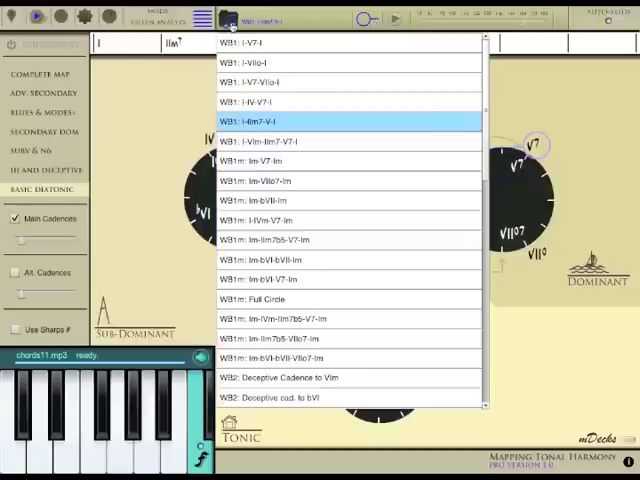
Load WB3: N6 in major (I–IV–N6–V7–I) and play it on the map.
scroll(down, 3)
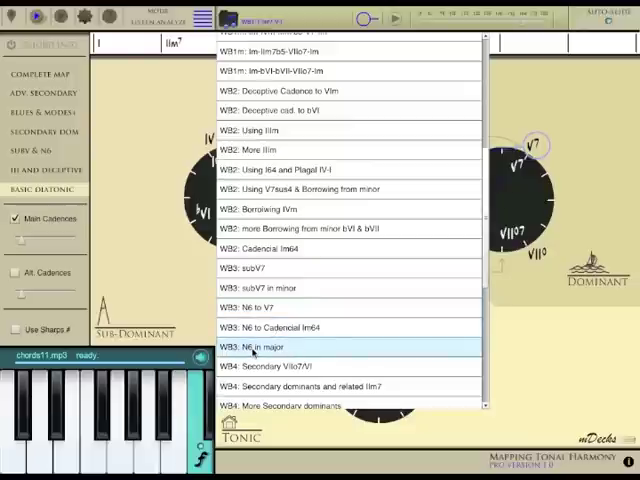
click(256, 346)
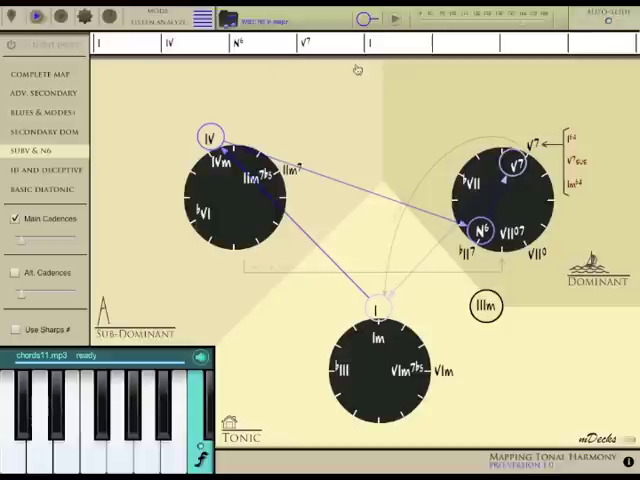
mouse_move(241, 157)
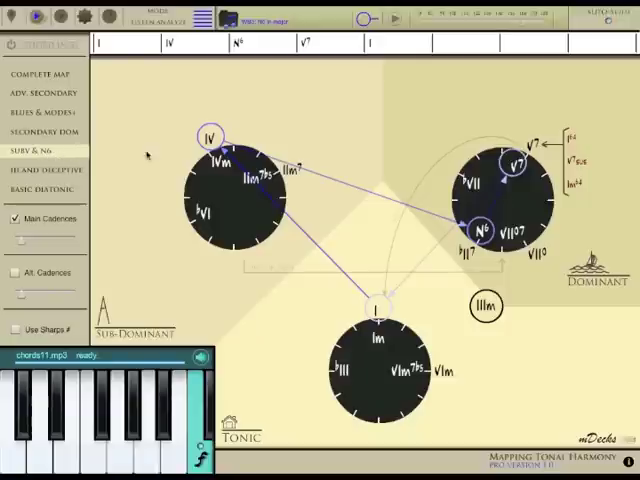
click(378, 305)
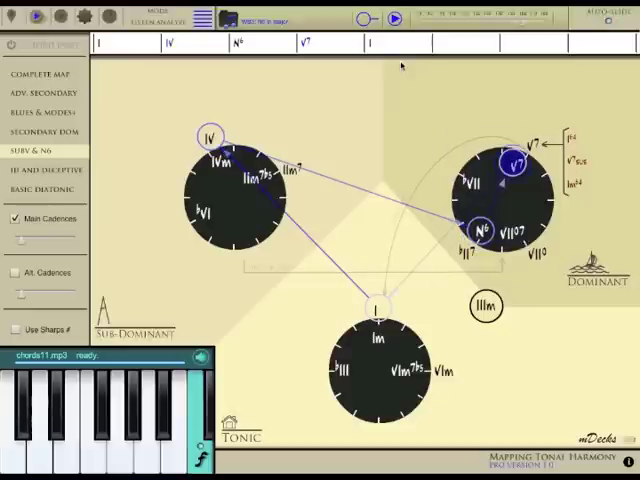
click(377, 305)
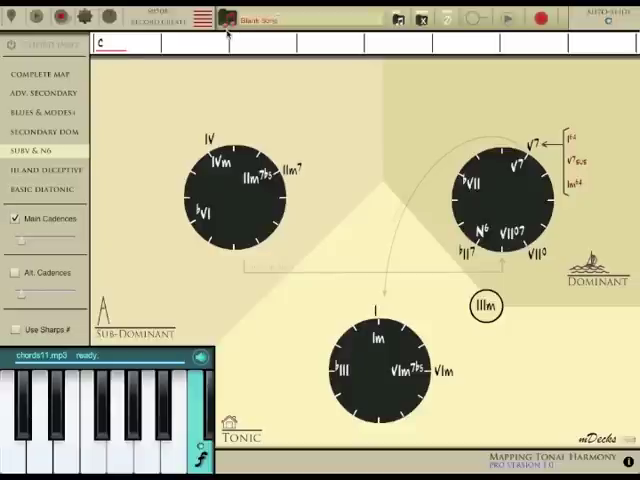
mouse_move(297, 131)
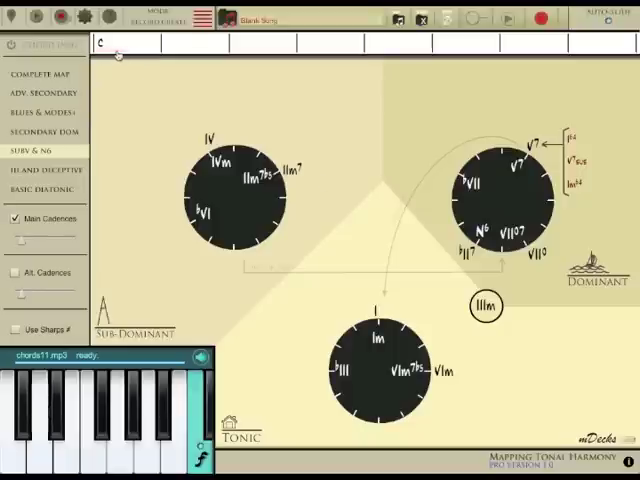
mouse_move(148, 73)
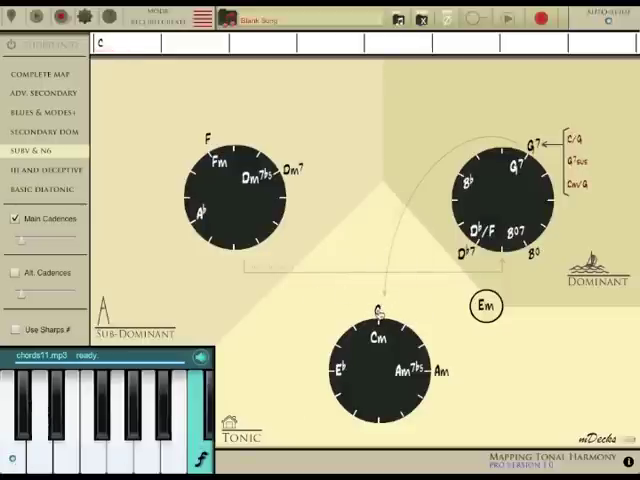
Record C in measure one, advance to measure two, and add A♭.
click(377, 310)
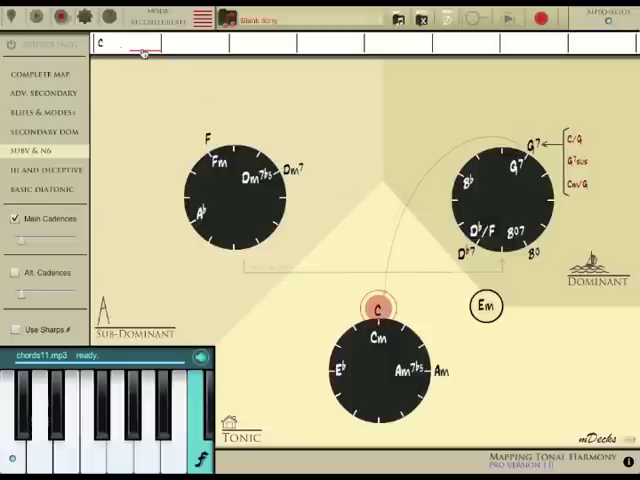
click(378, 311)
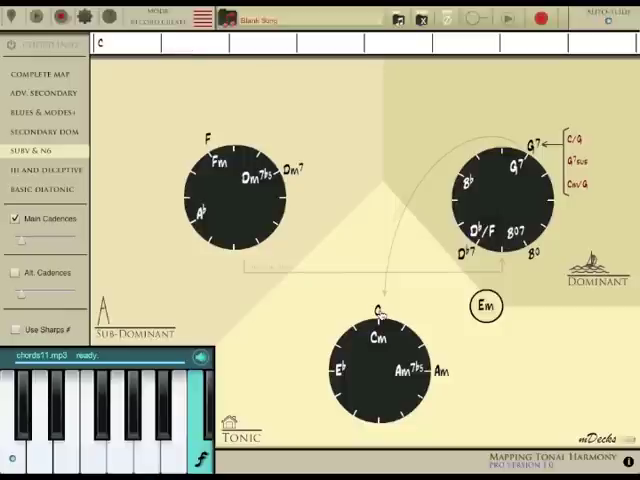
click(378, 312)
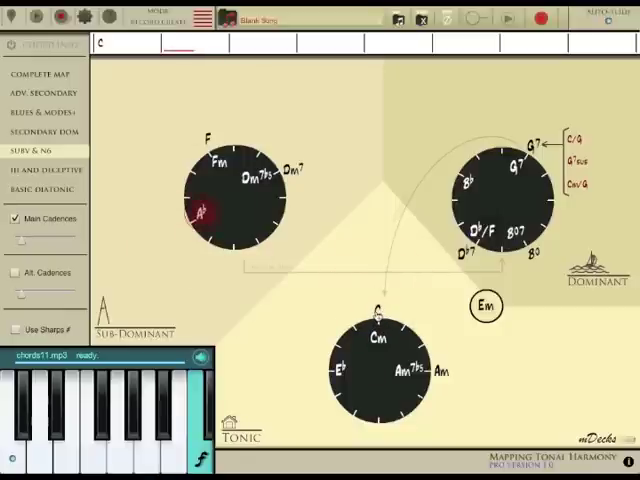
click(377, 313)
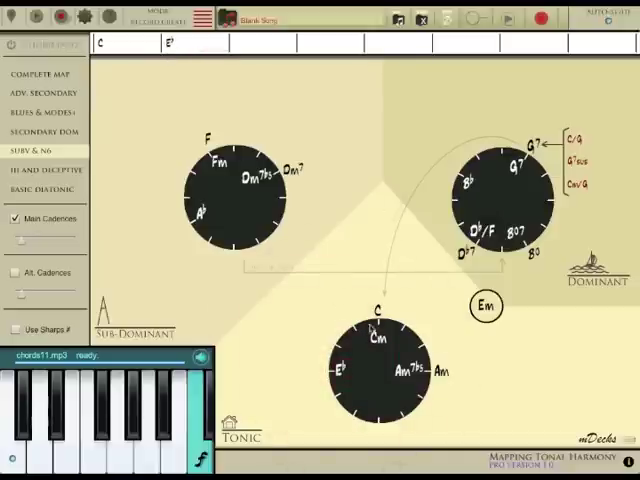
Tap Fm on the sub-dominant circle to fill measure three.
click(215, 163)
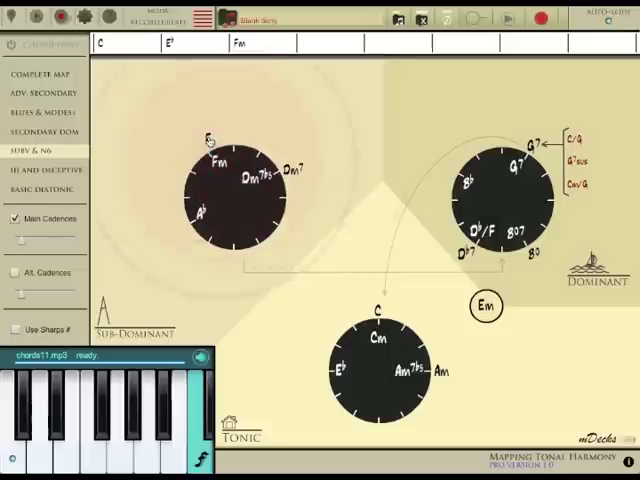
Replace Fm with F major, then play and stop the C–E♭–F progression.
click(207, 135)
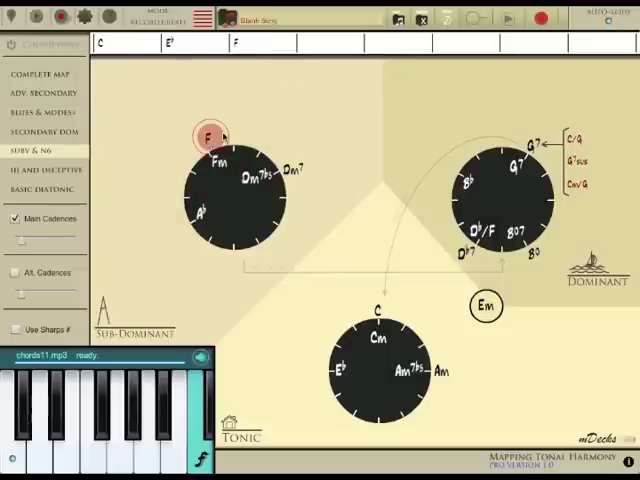
click(375, 311)
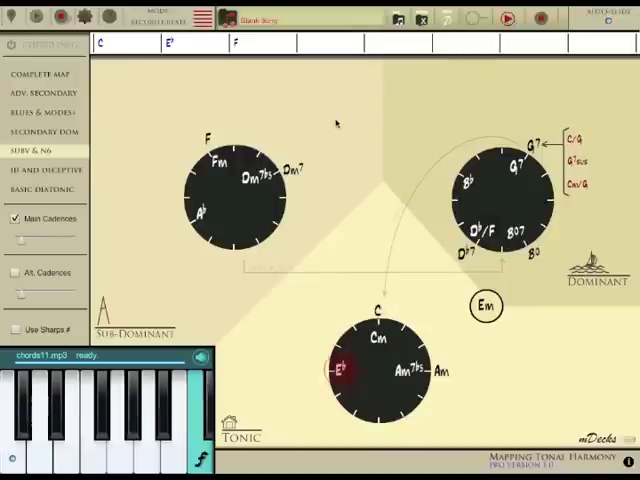
click(209, 135)
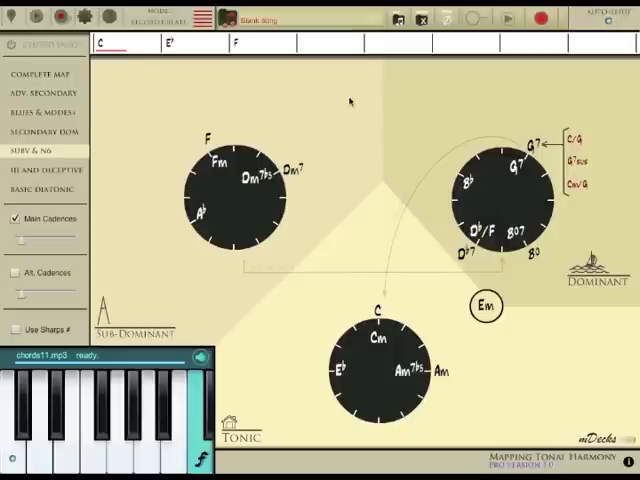
mouse_move(288, 64)
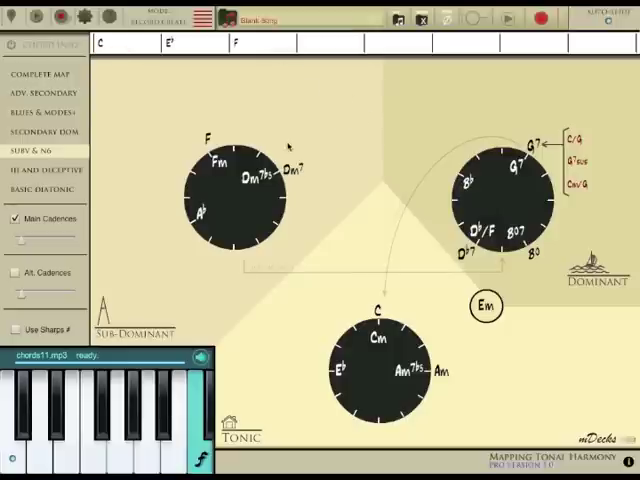
Record Dm7 in measure four, select it on the staff, then play and stop.
click(295, 172)
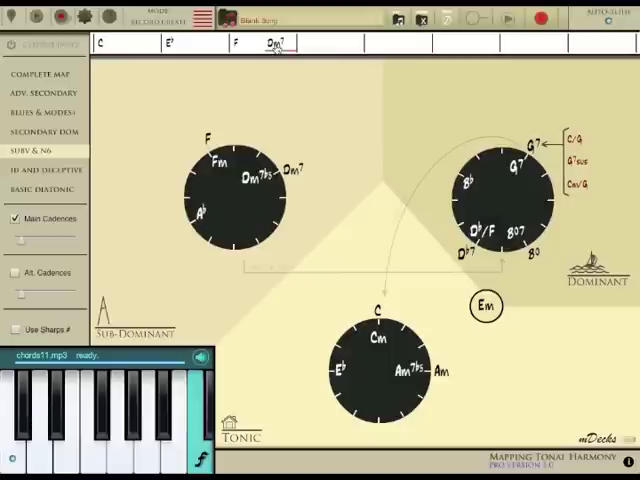
click(295, 170)
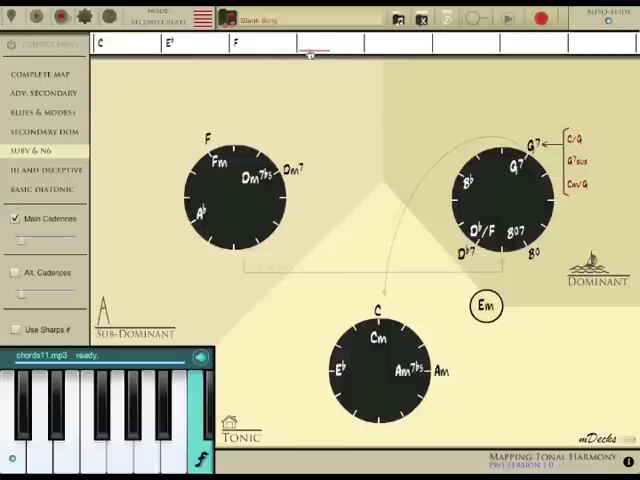
click(297, 172)
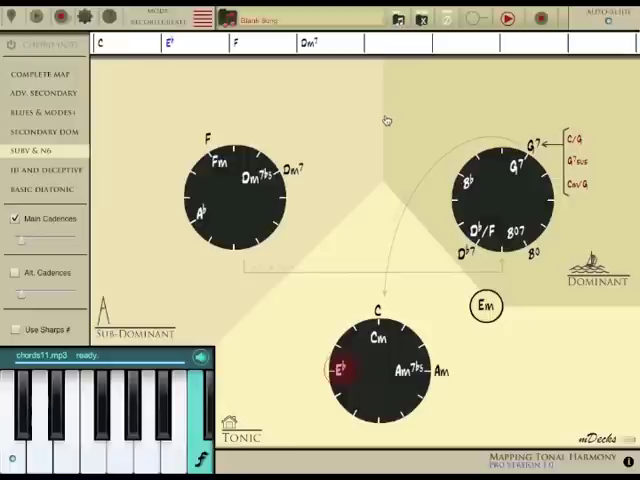
click(207, 137)
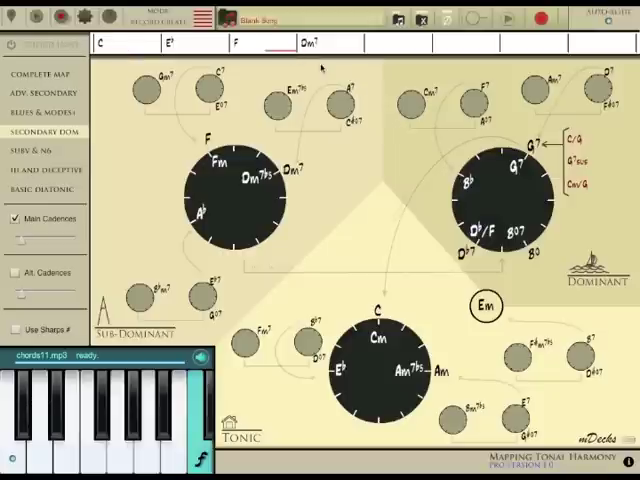
Insert A7 before Dm7 from the secondary dominant map, then stop playback.
click(348, 90)
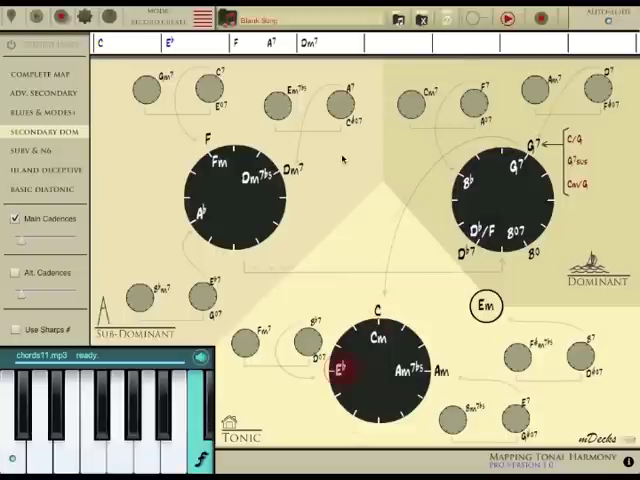
click(345, 95)
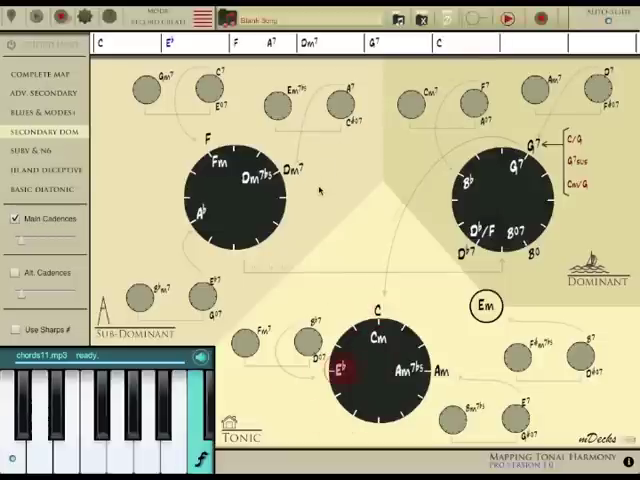
Add G7 and a closing C, then play the full progression.
click(208, 138)
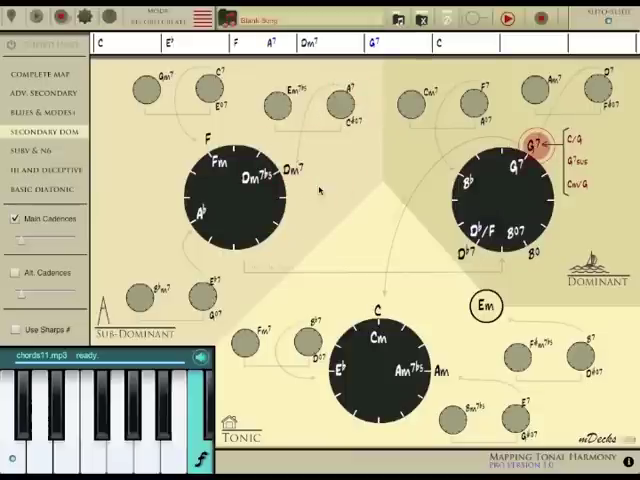
click(378, 312)
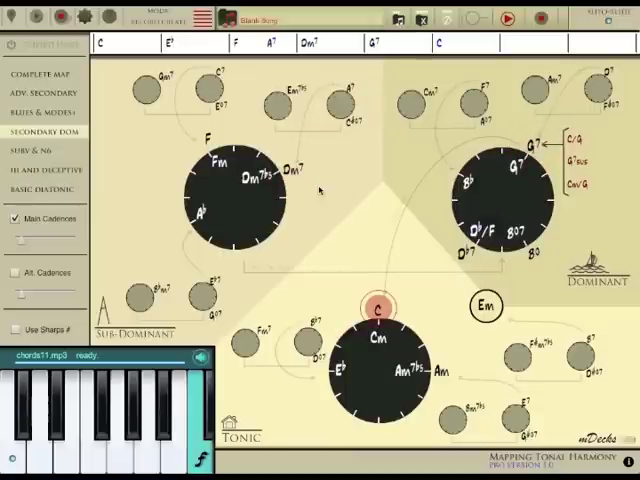